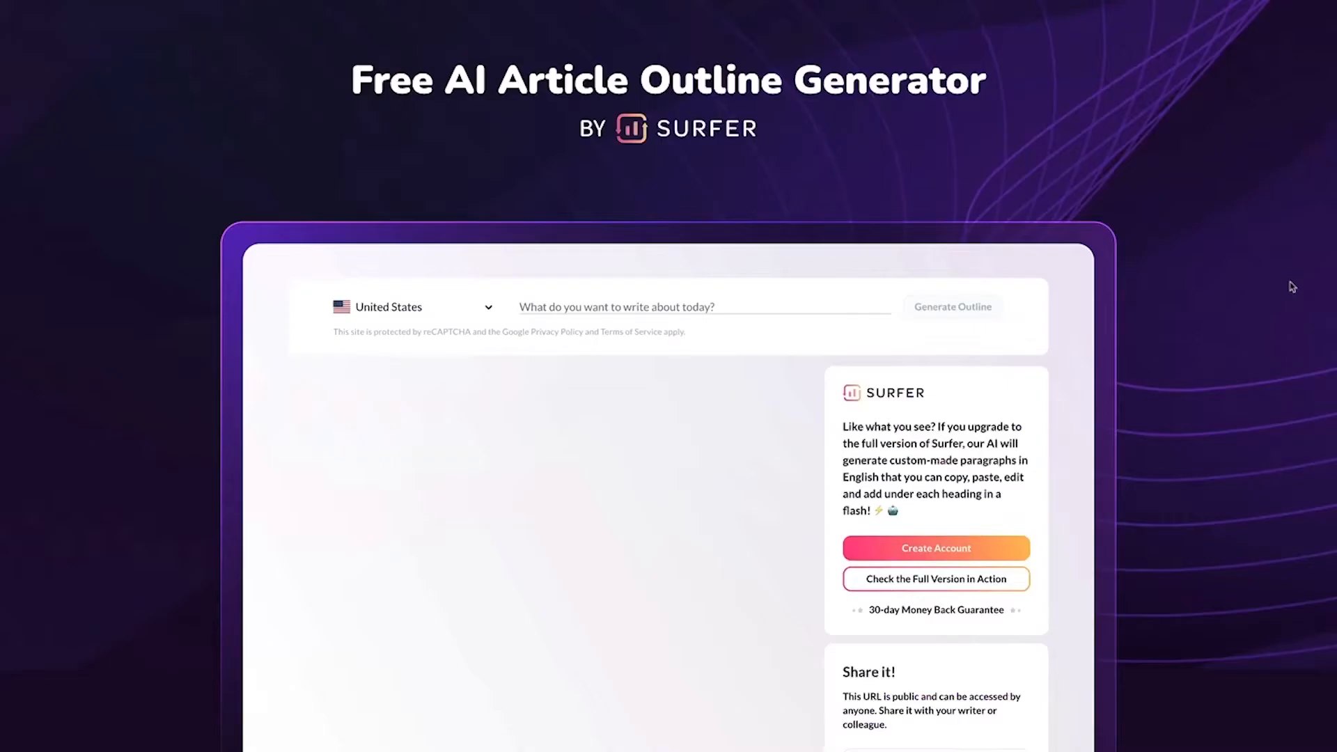
{"action": "mouse_move", "coordinate": [830, 326]}
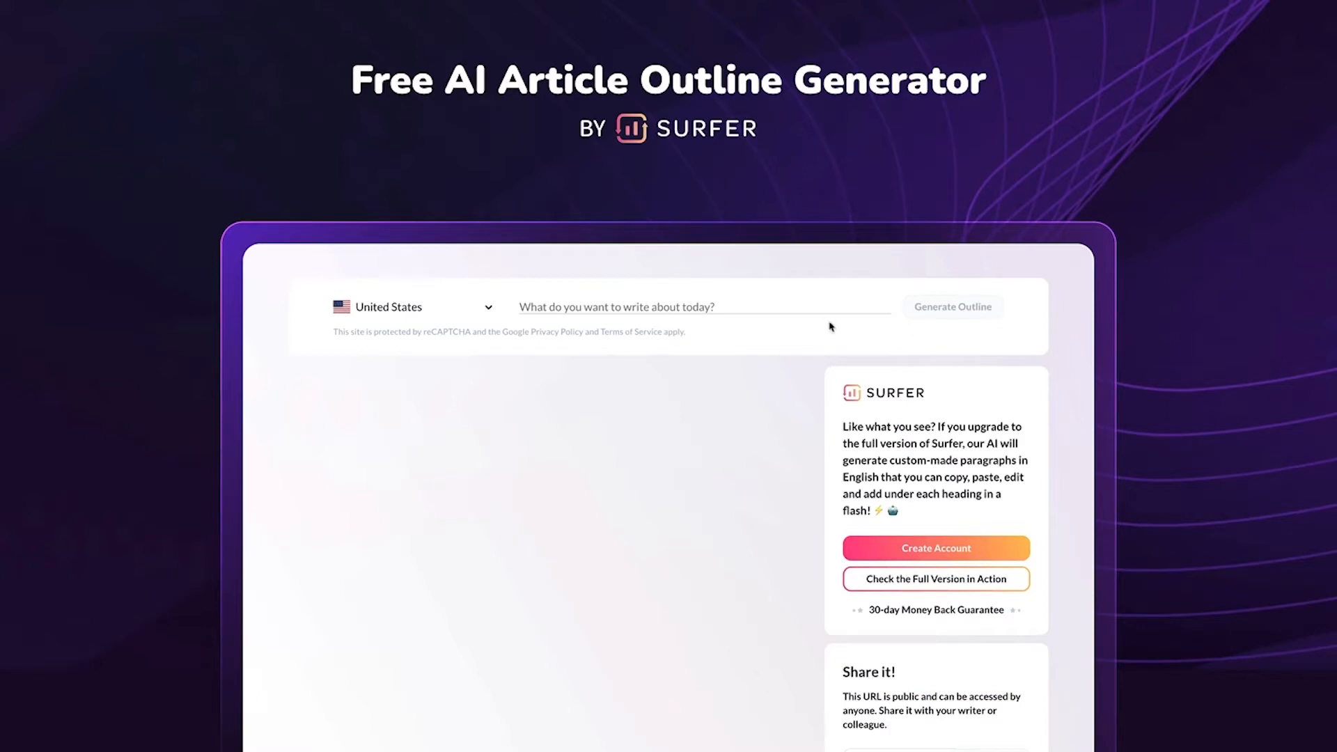
- Generate an article outline for the topic 'nofollow links'
{"action": "type", "text": "nofollow links"}
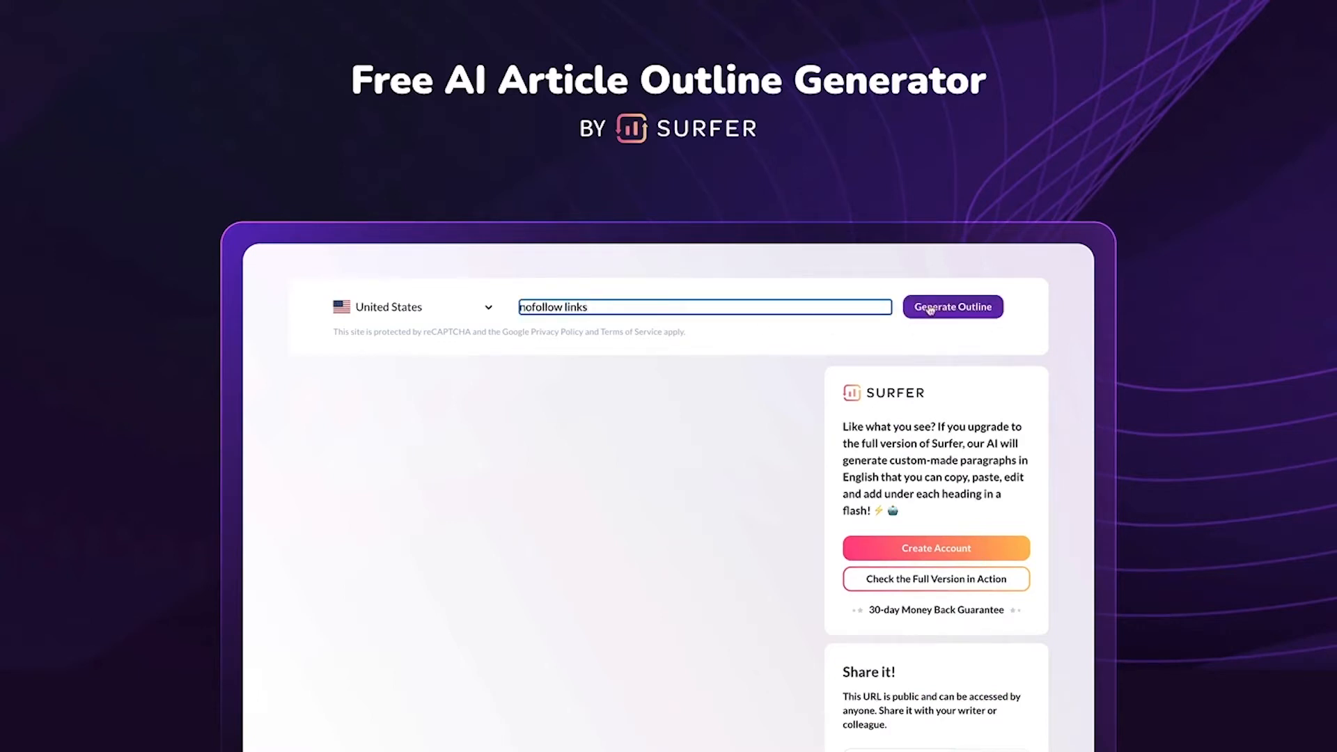
{"action": "left_click", "coordinate": [953, 306]}
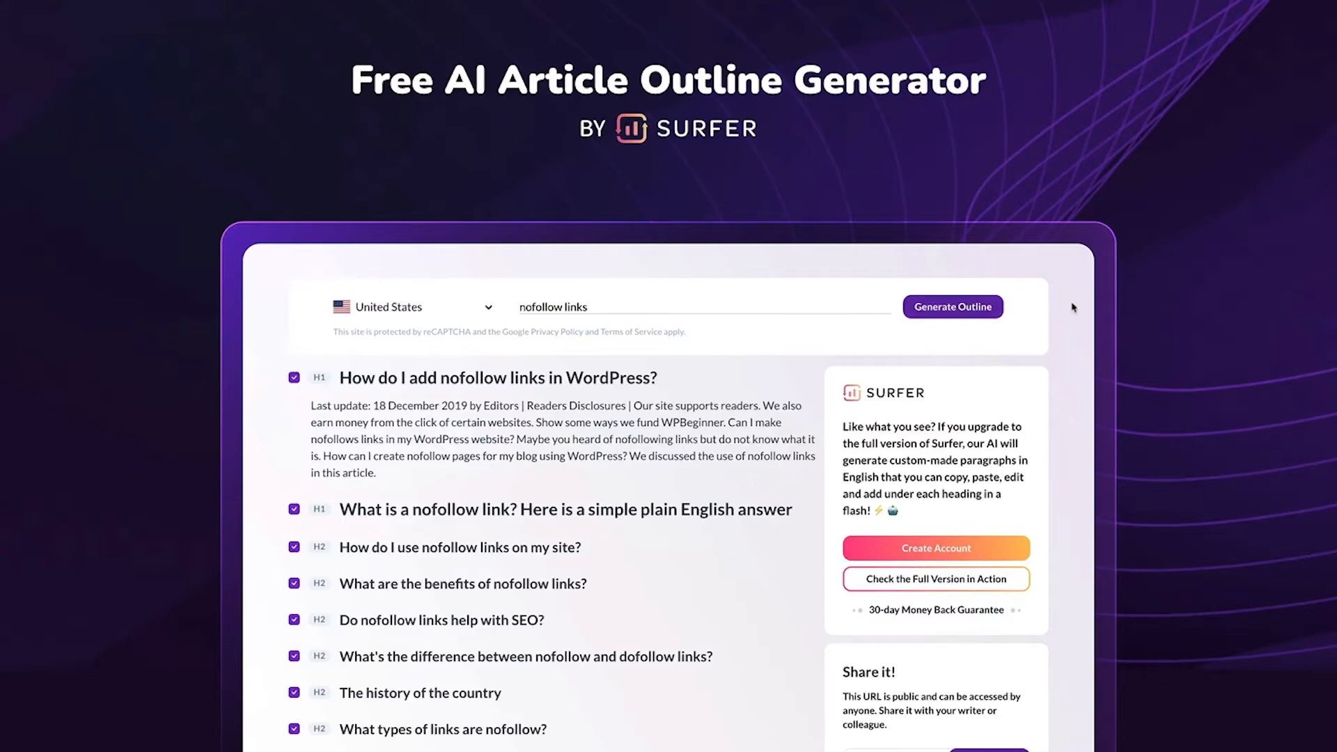
{"action": "scroll", "scroll_direction": "down", "scroll_amount": 3}
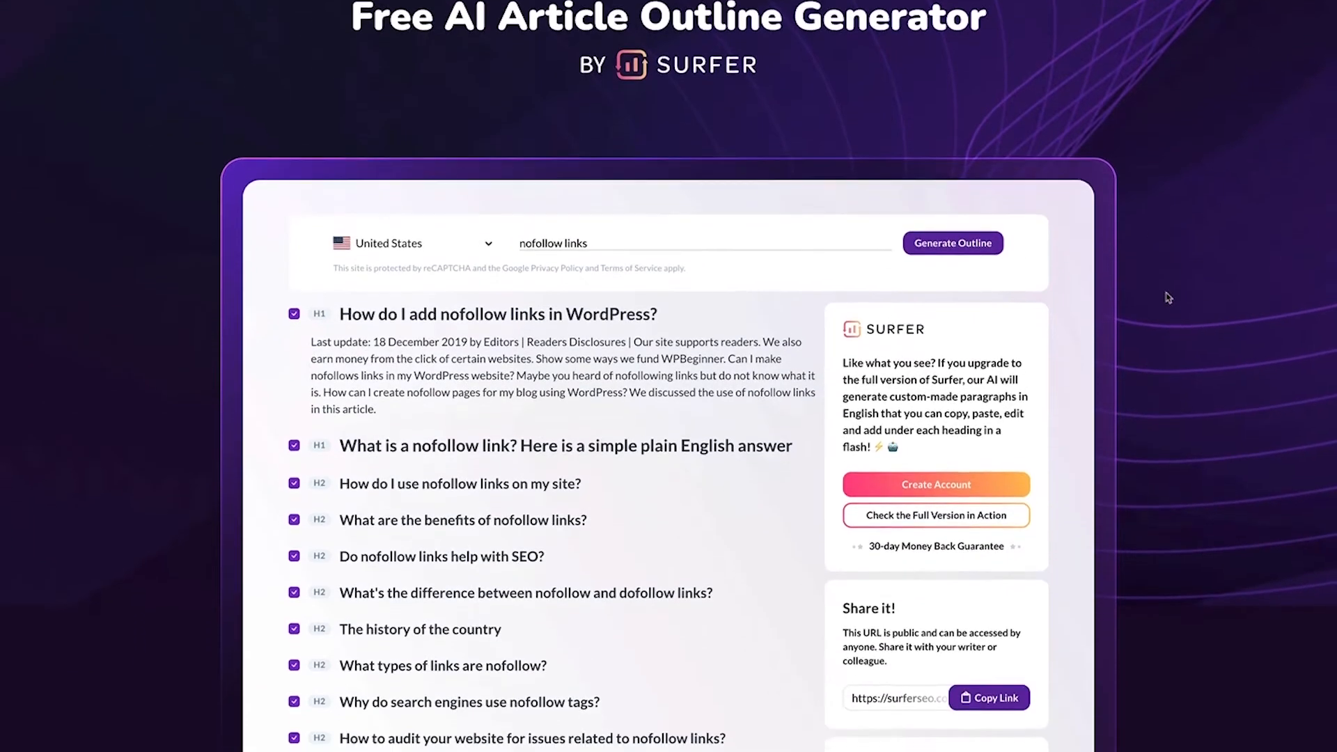
{"action": "scroll", "scroll_direction": "down", "scroll_amount": 3}
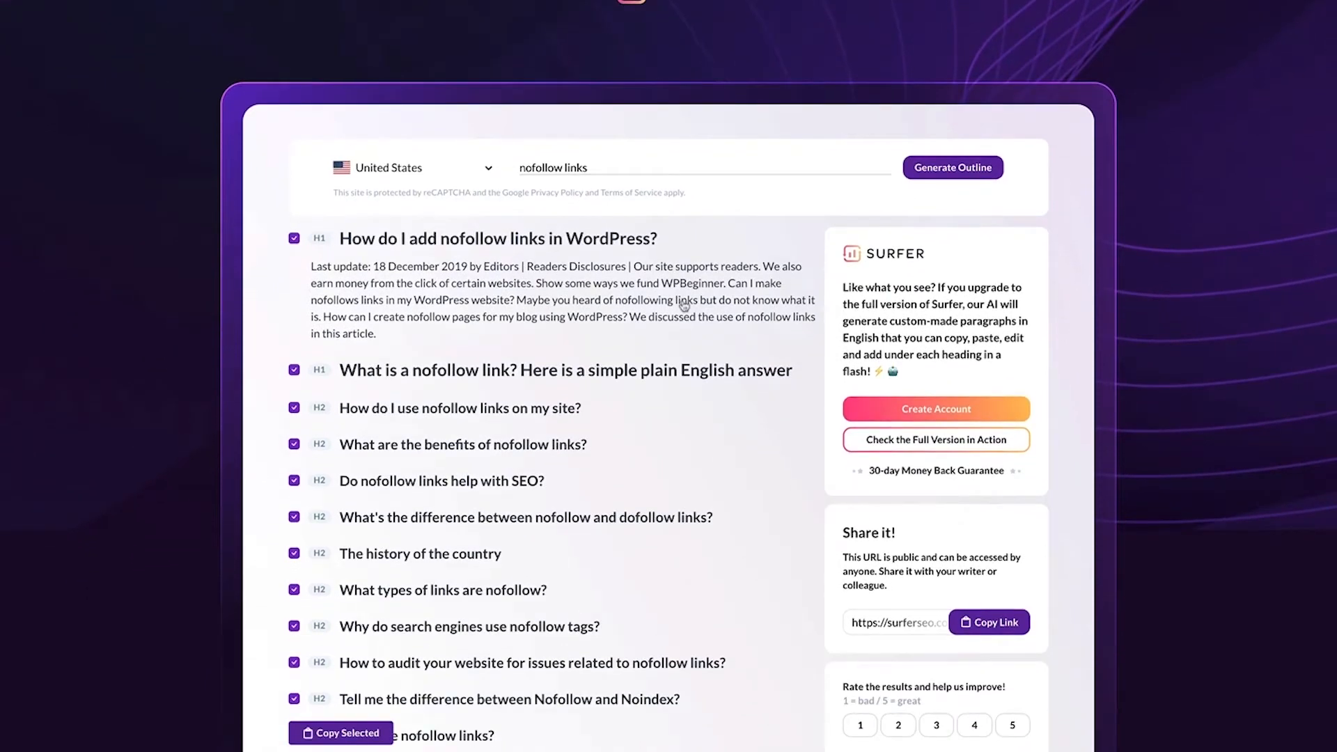
{"action": "scroll", "scroll_direction": "down", "scroll_amount": 3}
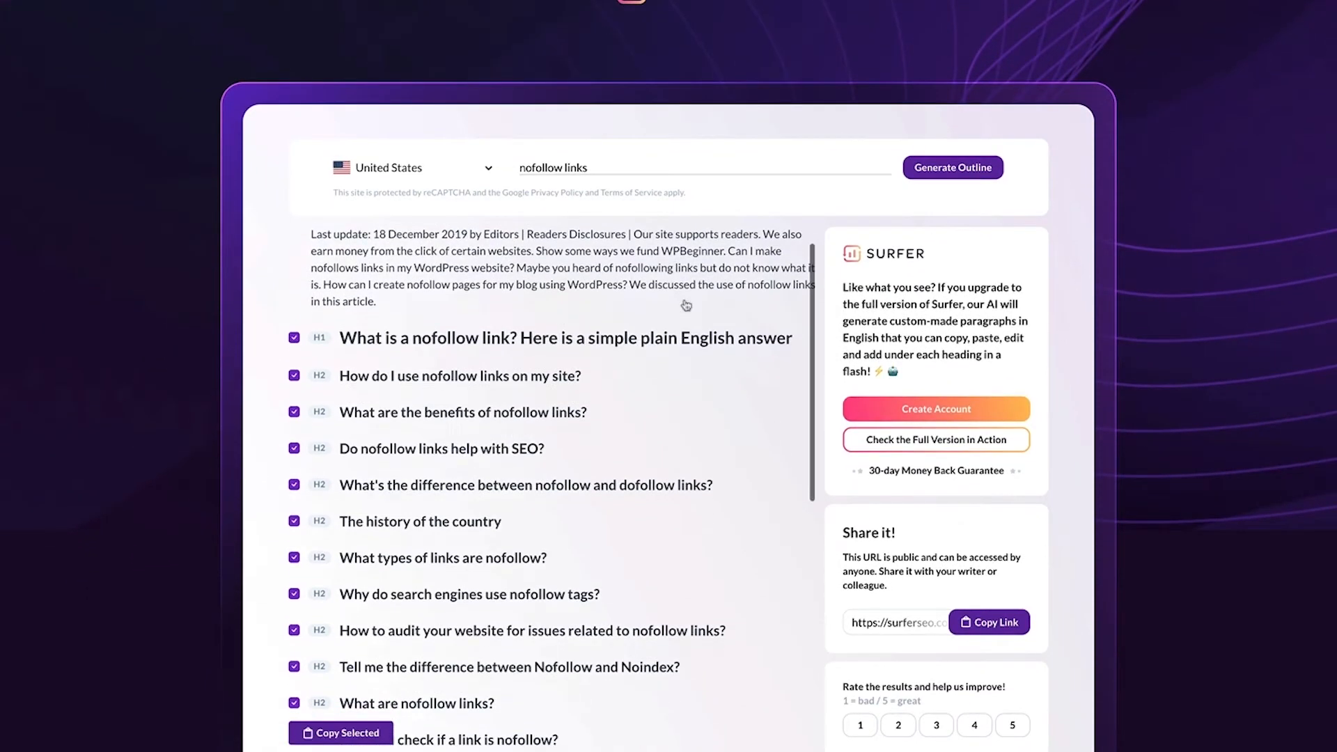
{"action": "mouse_move", "coordinate": [473, 465]}
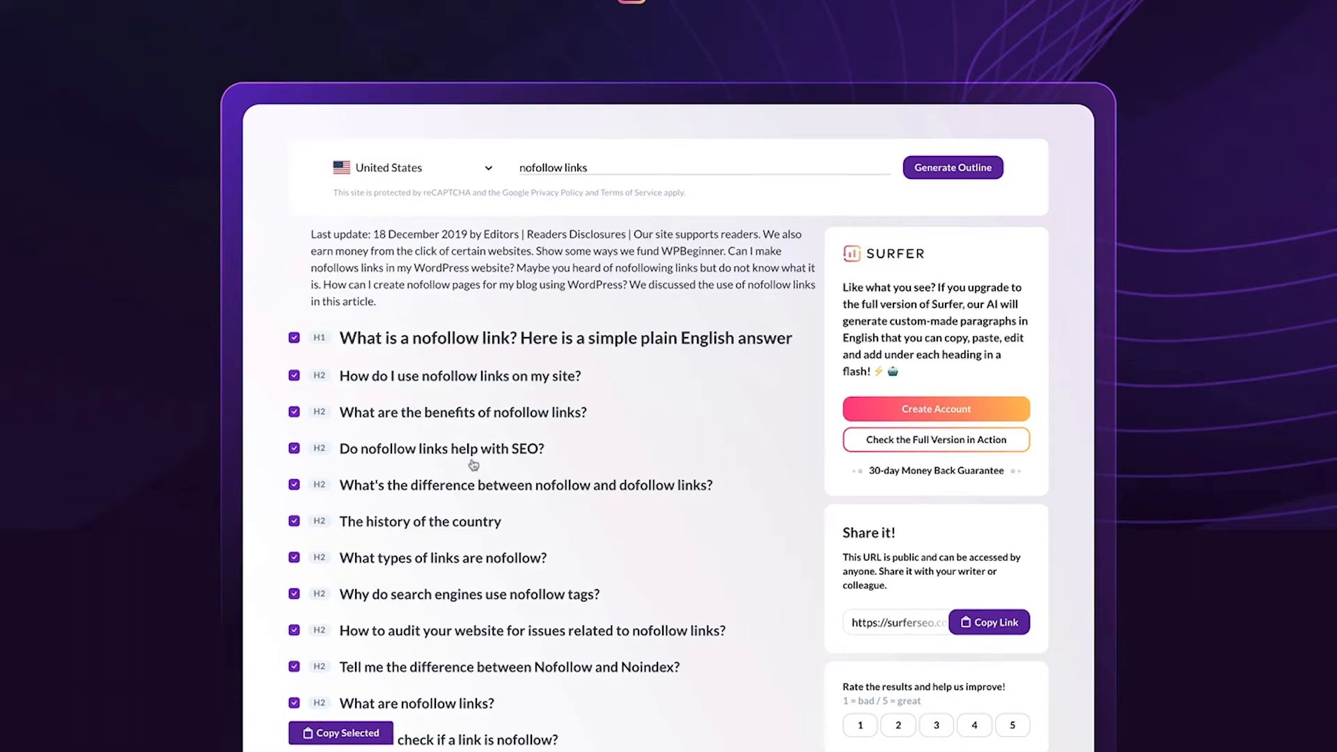
{"action": "mouse_move", "coordinate": [454, 459]}
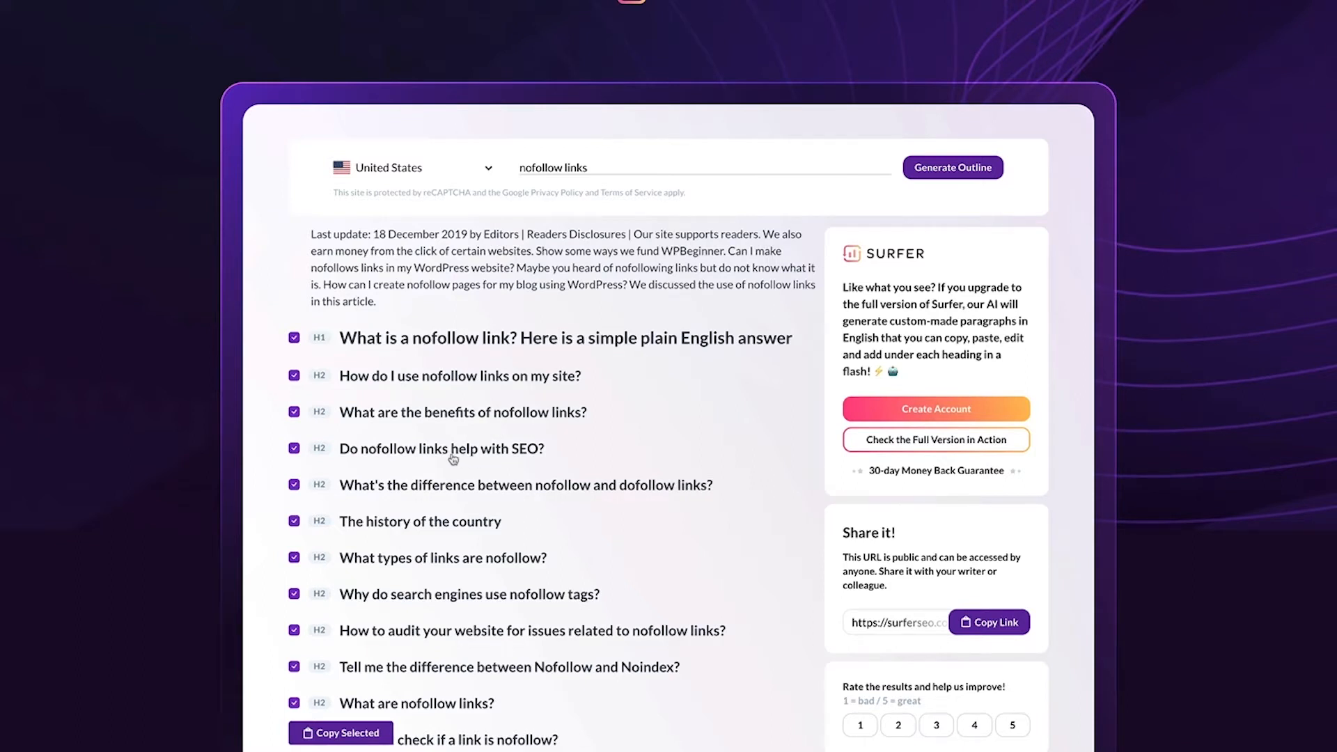
{"action": "mouse_move", "coordinate": [430, 454]}
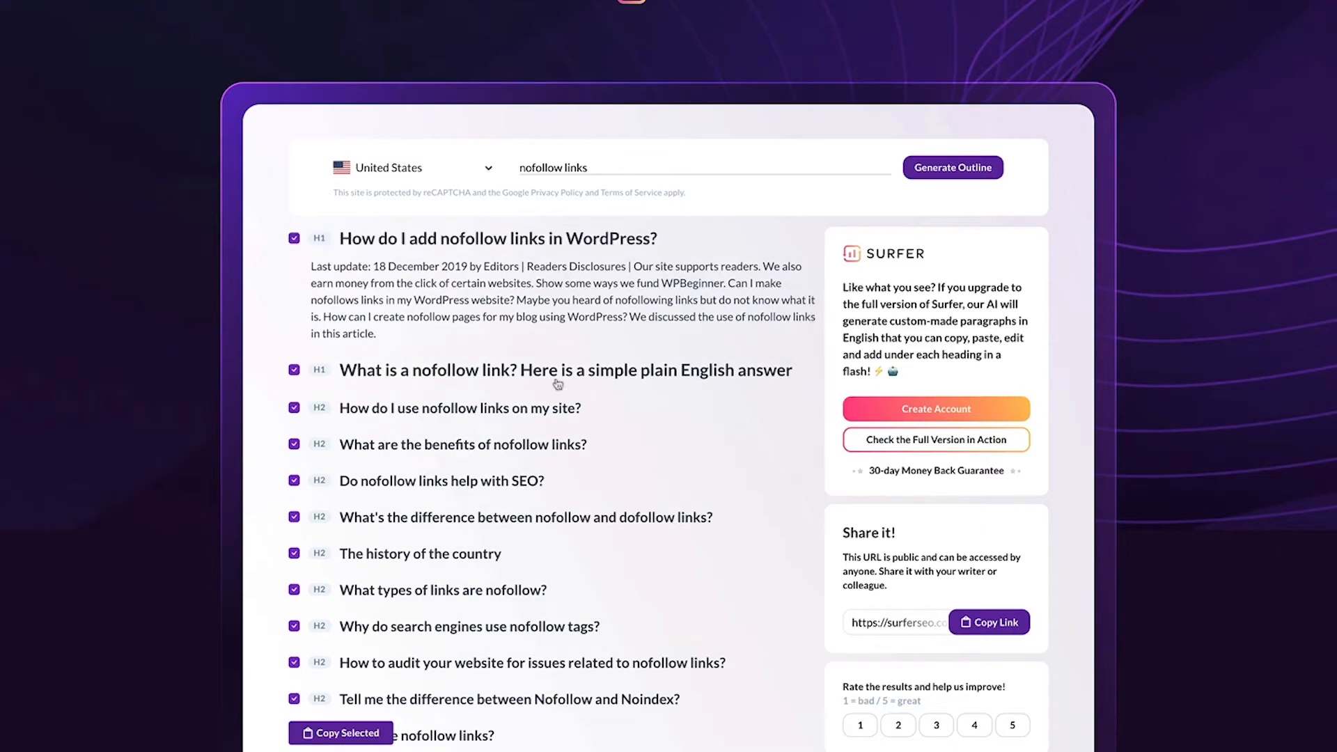
{"action": "mouse_move", "coordinate": [487, 342]}
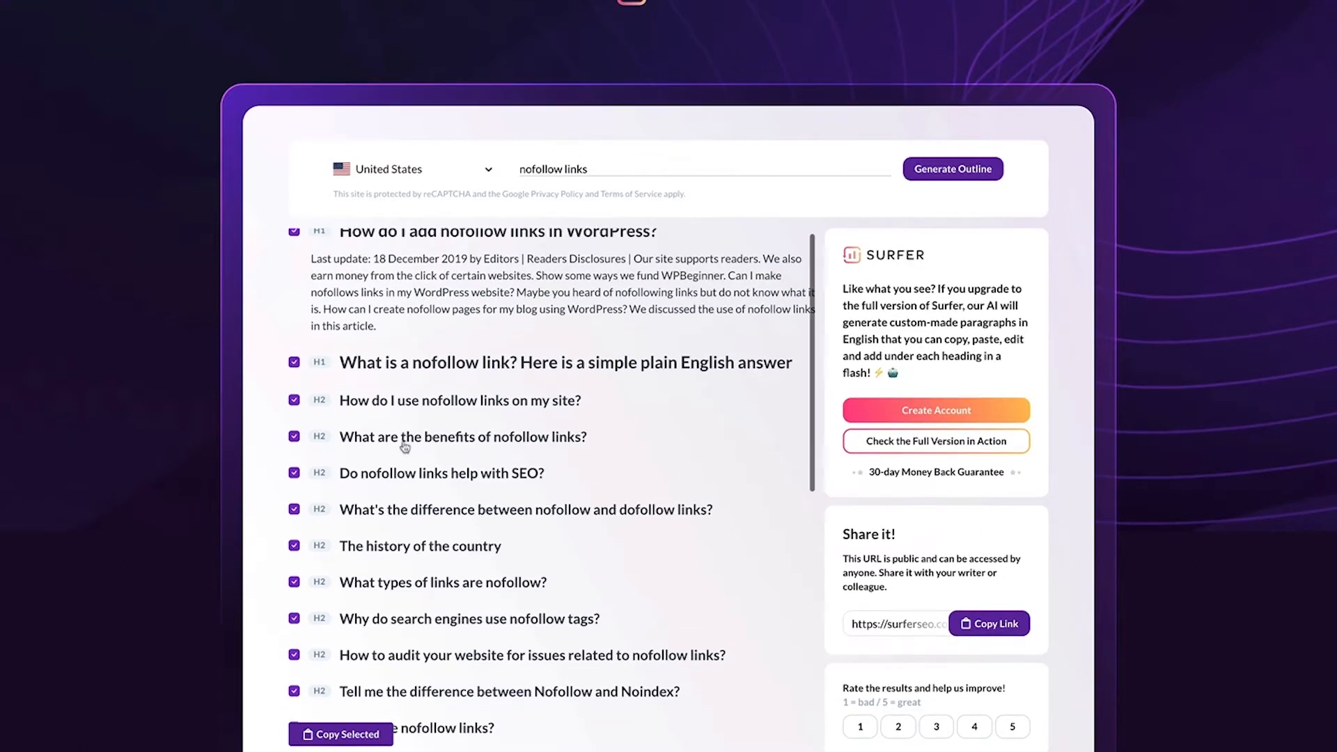
{"action": "scroll", "scroll_direction": "down", "scroll_amount": 3}
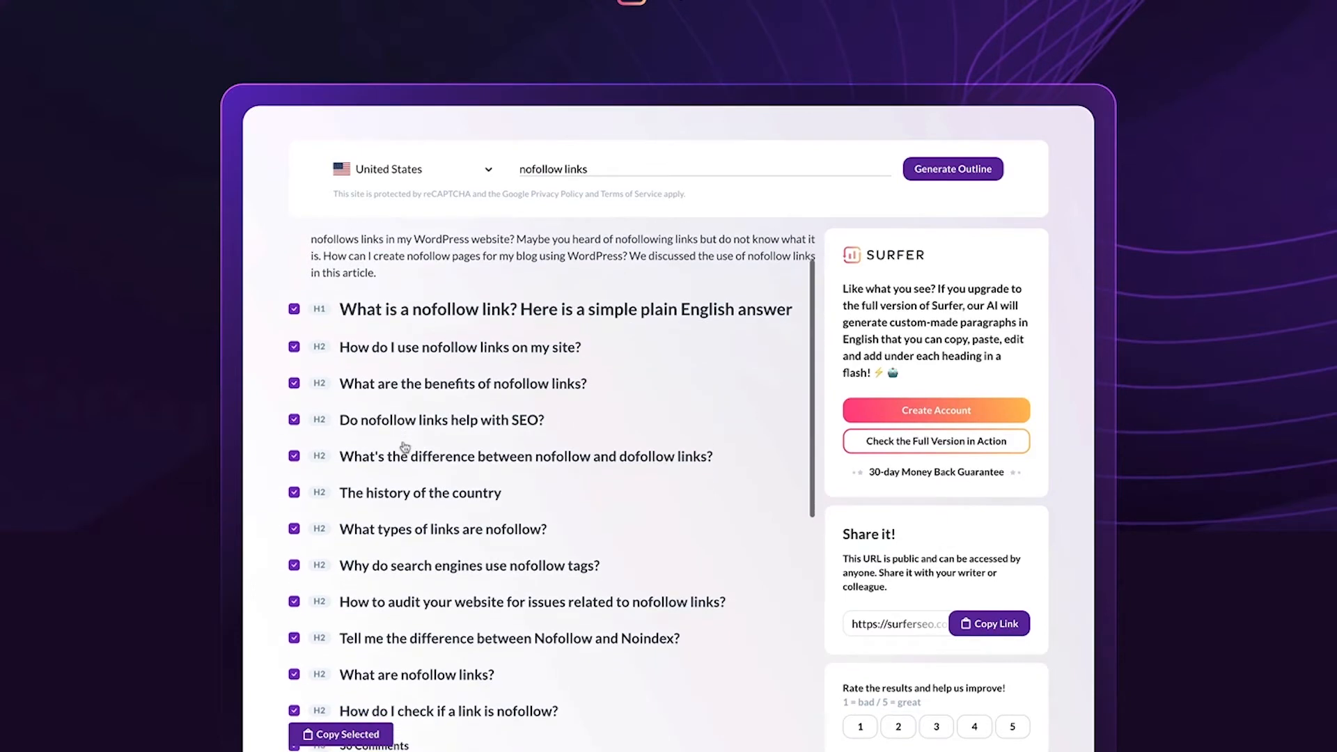
{"action": "mouse_move", "coordinate": [295, 480]}
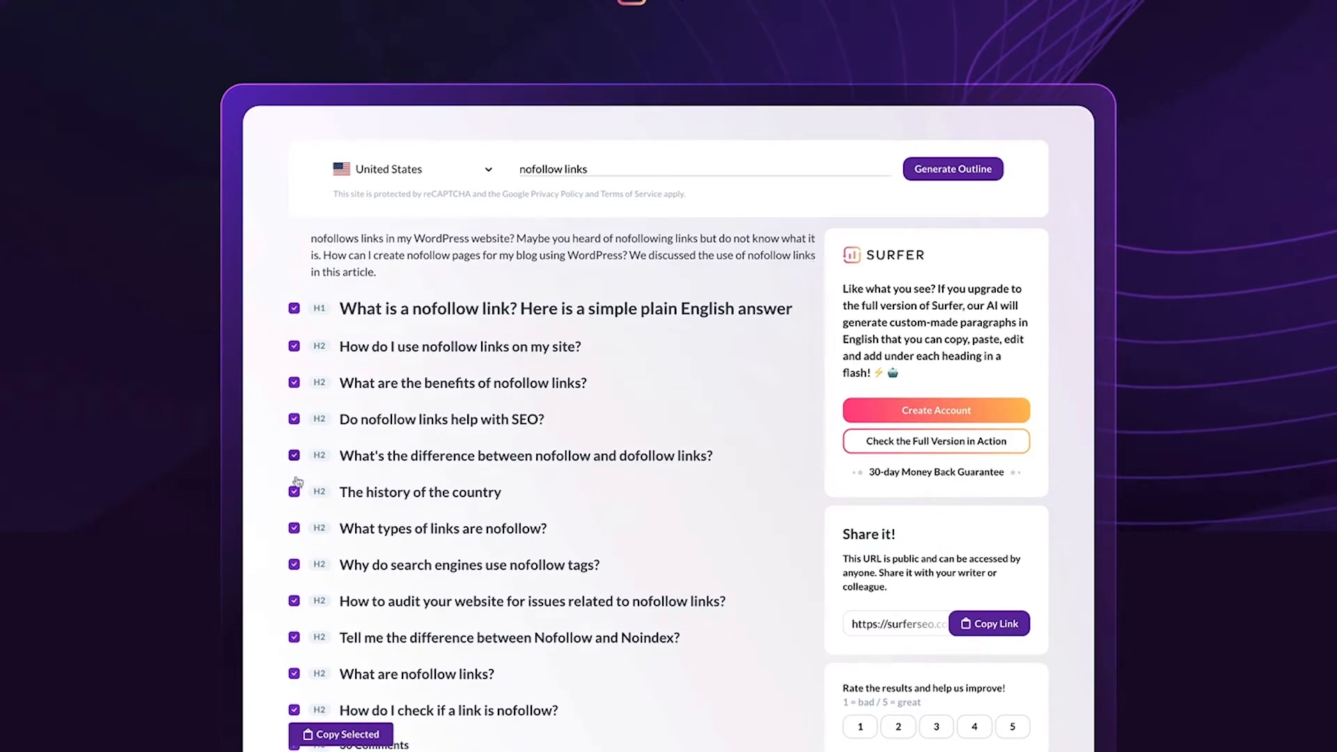
- Exclude 'The history of the country' heading and copy the remaining selected headings
{"action": "left_click", "coordinate": [293, 491]}
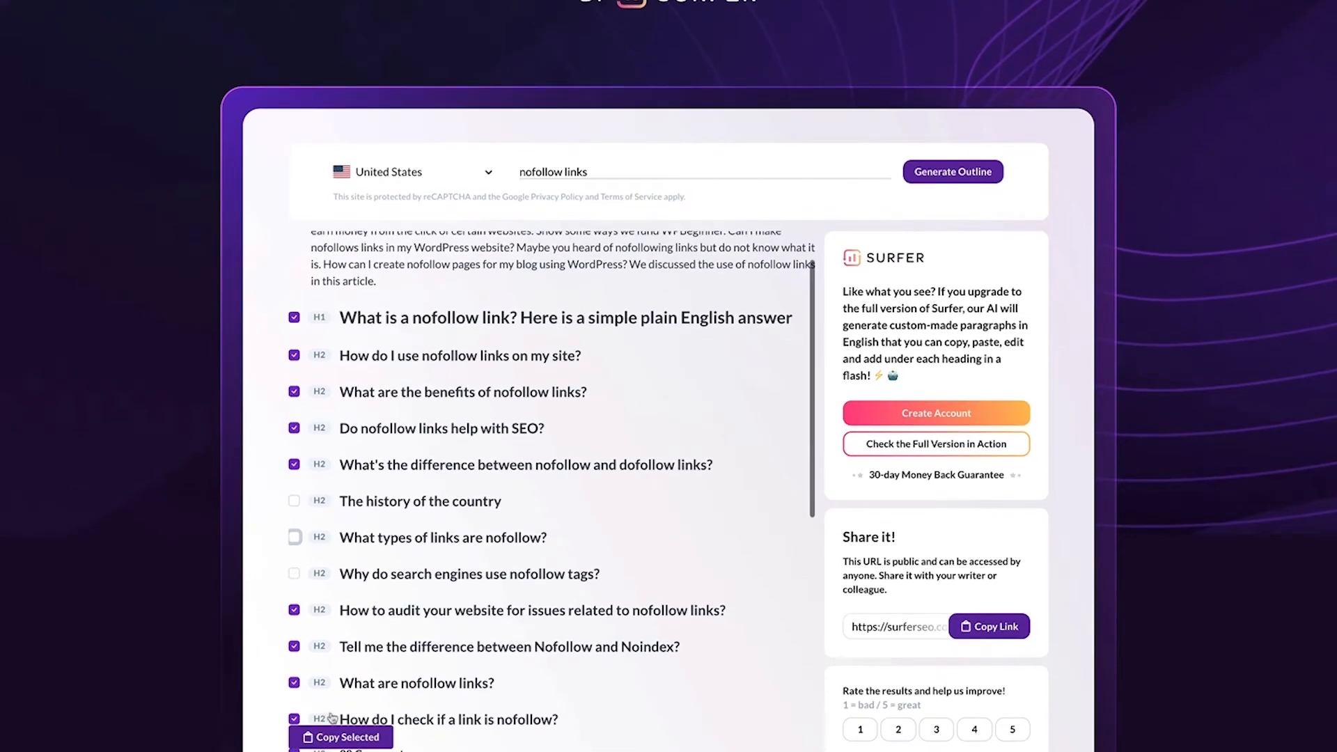
{"action": "left_click", "coordinate": [340, 737]}
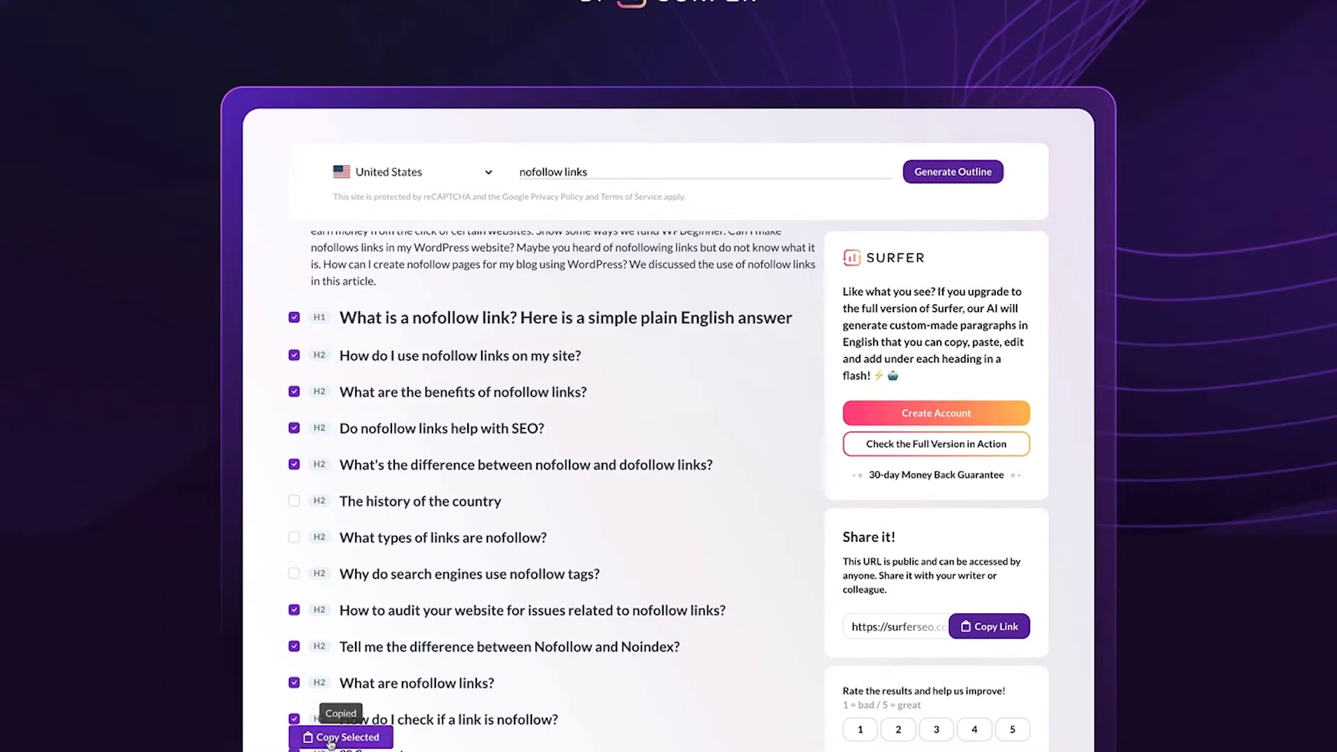
{"action": "mouse_move", "coordinate": [615, 710]}
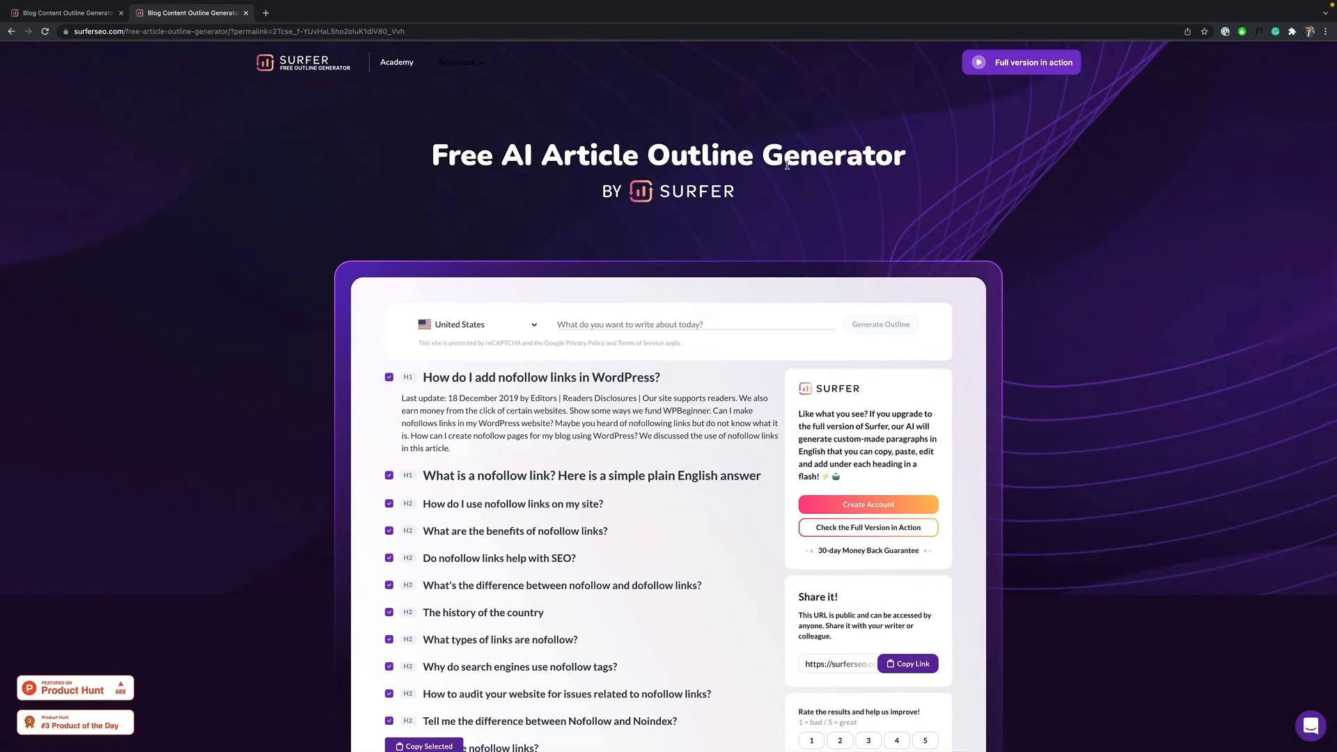
{"action": "scroll", "scroll_direction": "down", "scroll_amount": 3}
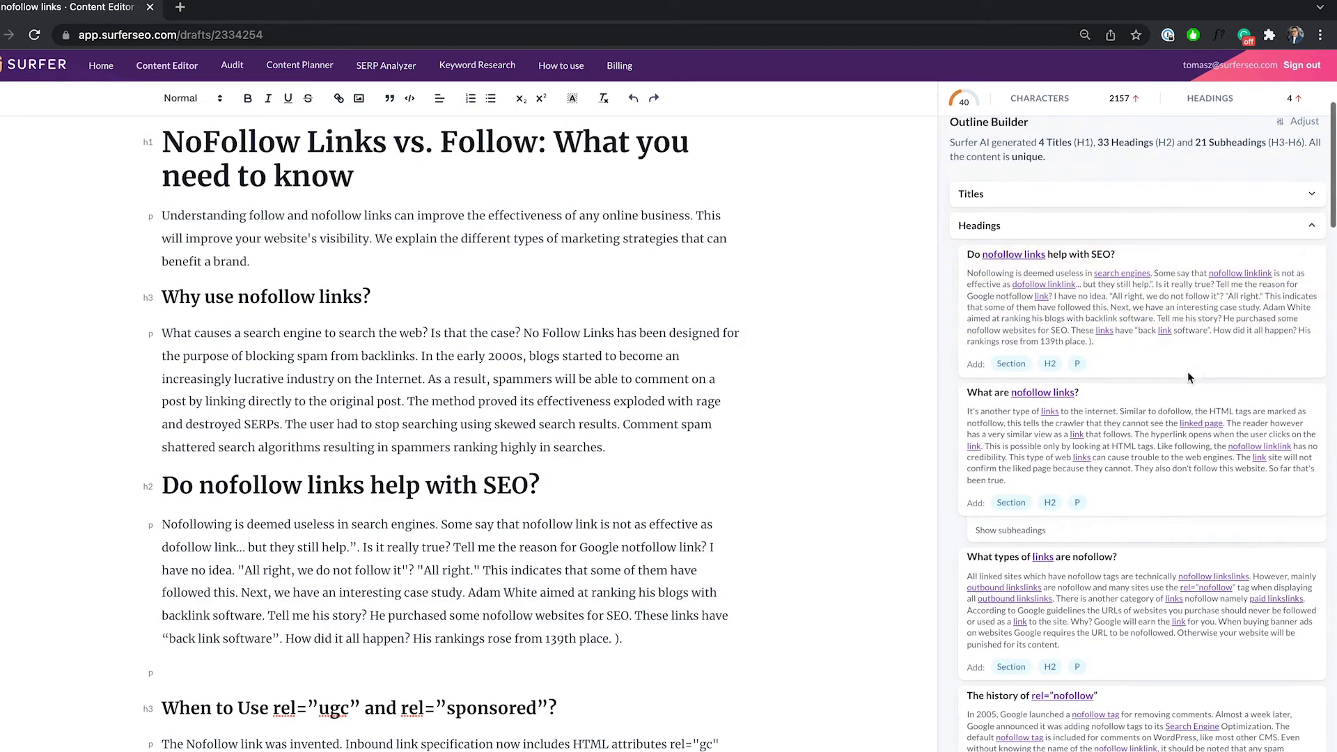
- Expand the subheadings under 'What are nofollow links?' in the Outline Builder
{"action": "left_click", "coordinate": [1010, 529]}
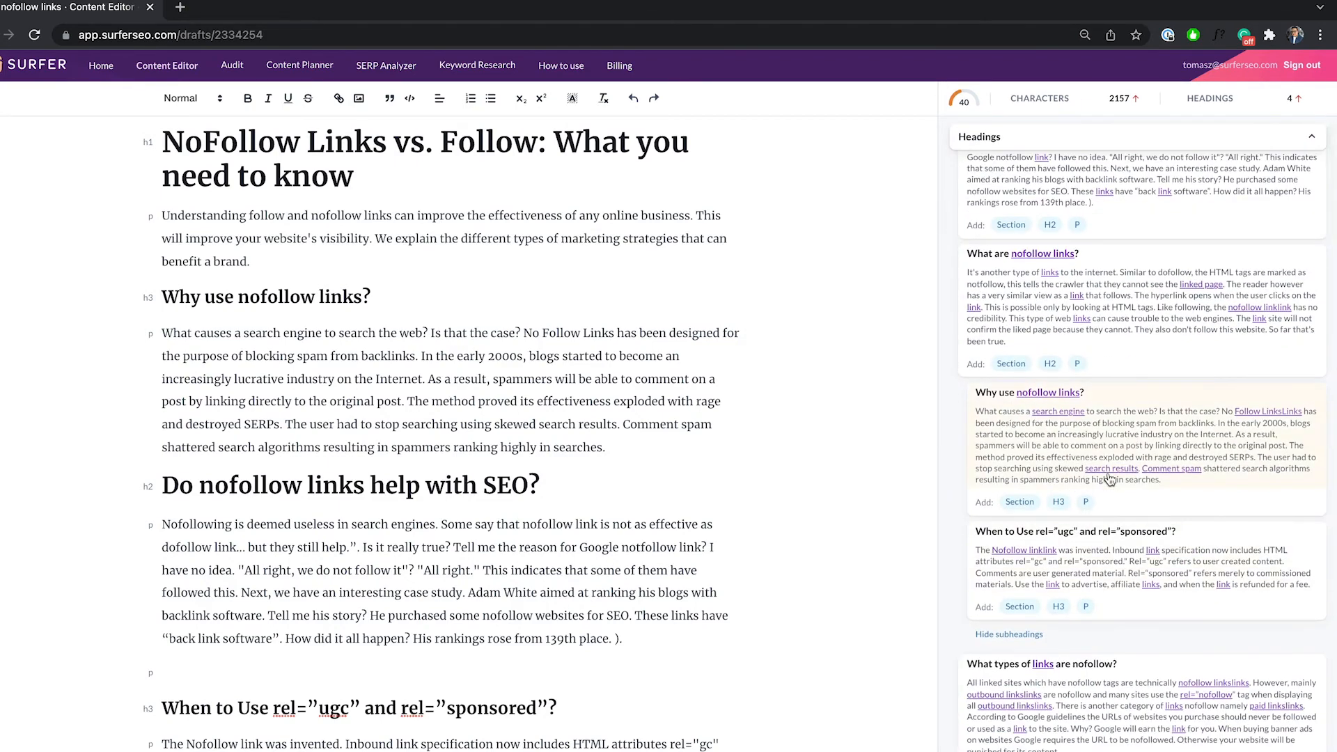
{"action": "scroll", "scroll_direction": "down", "scroll_amount": 3}
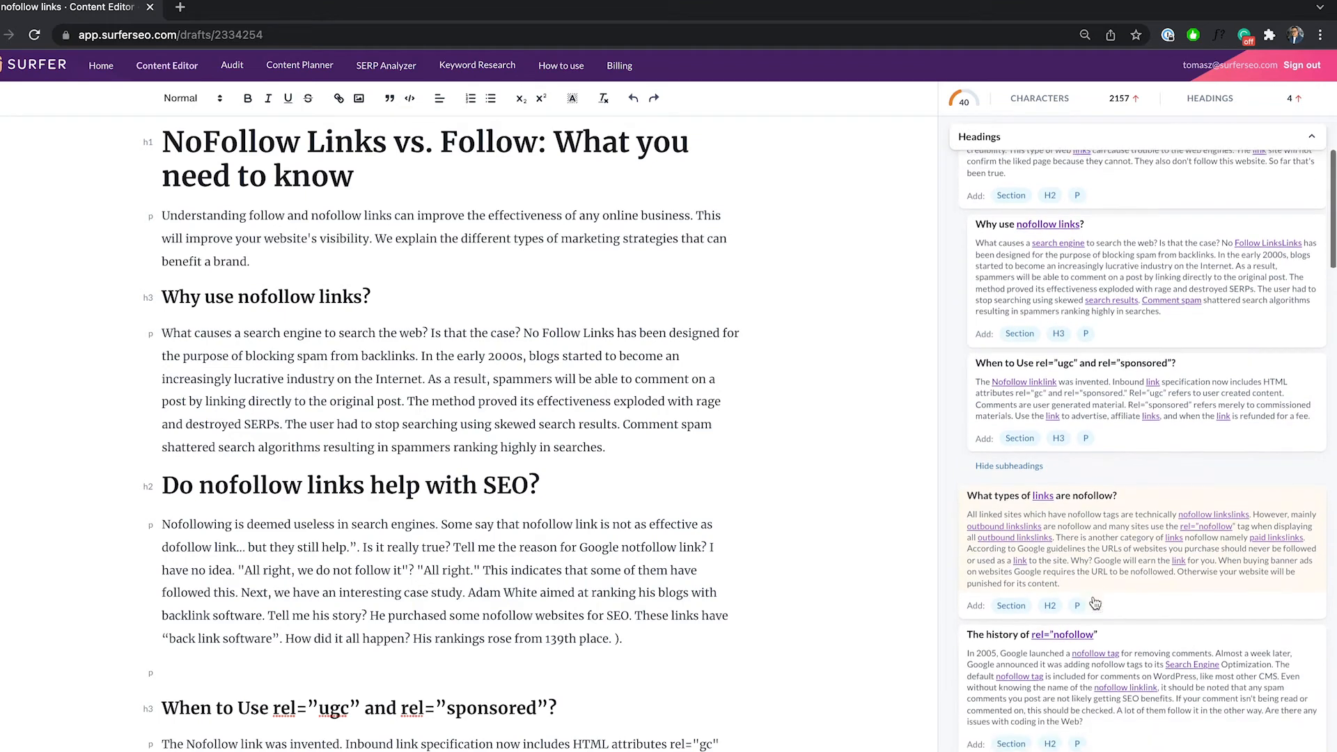